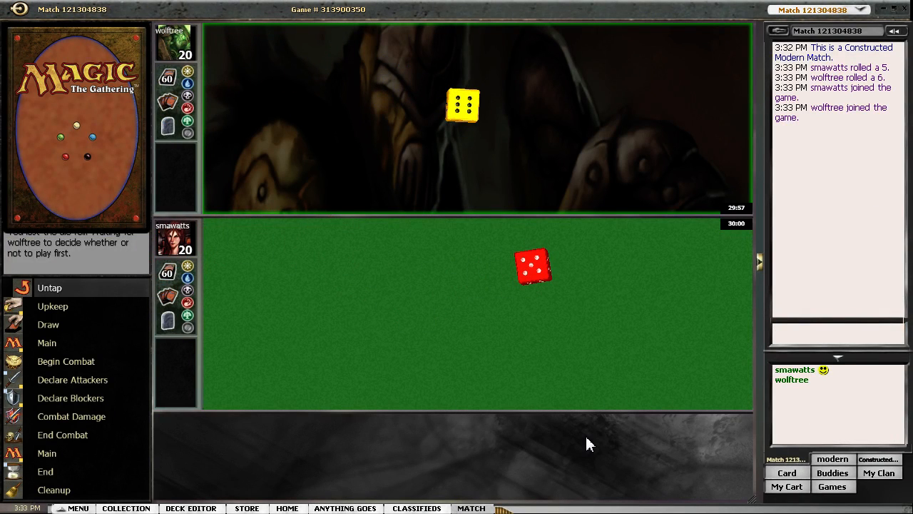
pyautogui.moveTo(590, 435)
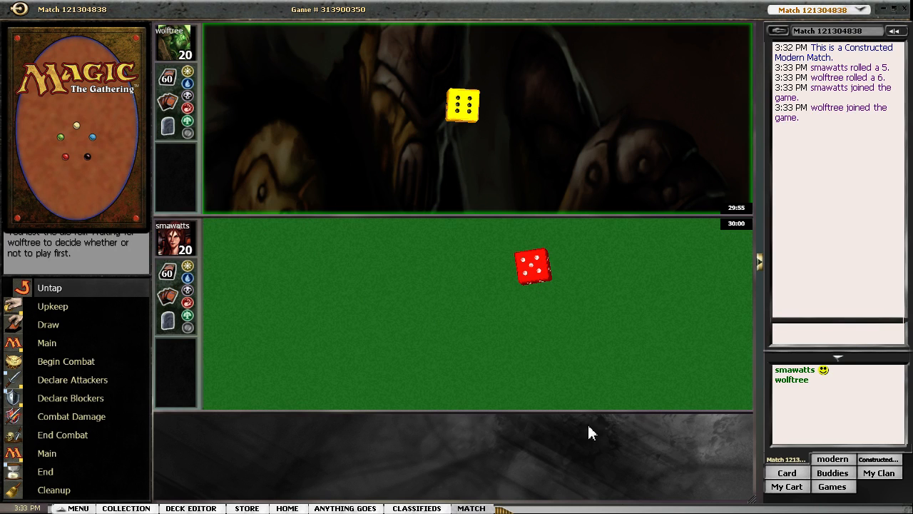
# - Send a chat greeting to the opponent beginning 'Hello and'
pyautogui.click(835, 331)
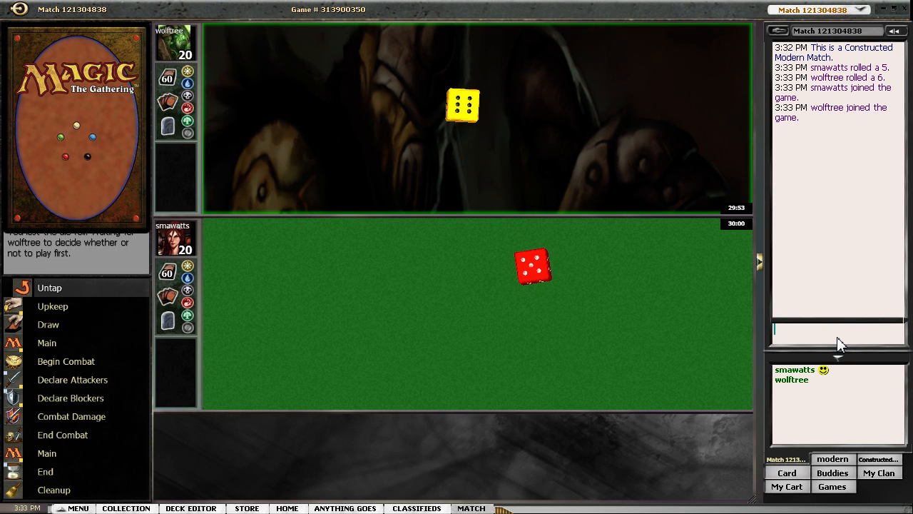
pyautogui.write('H')
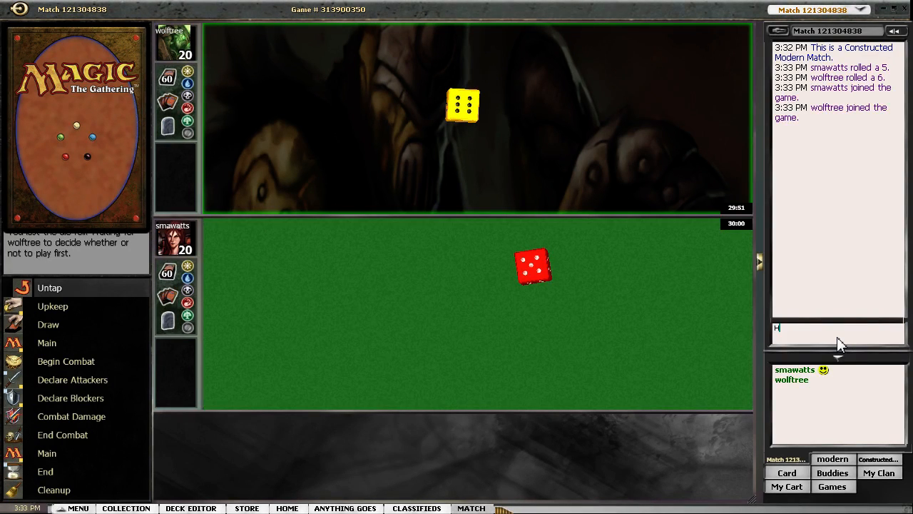
pyautogui.write('ello')
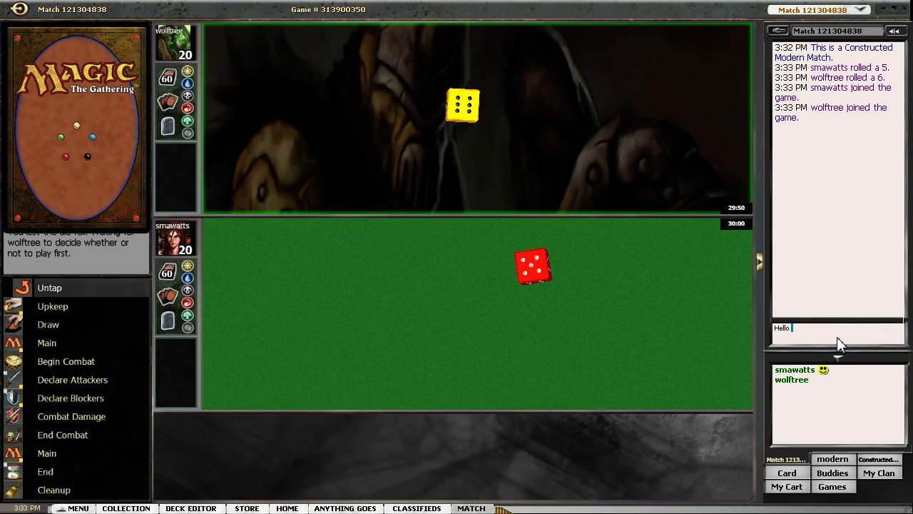
pyautogui.write('and')
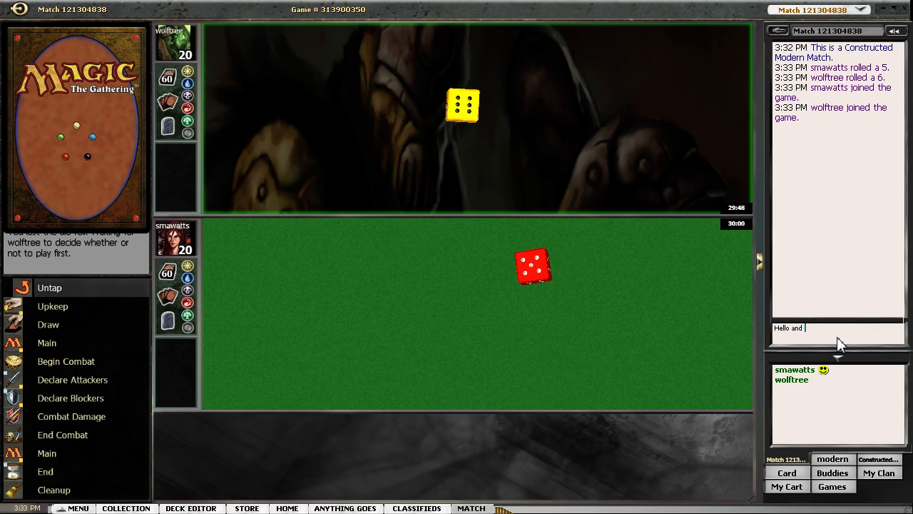
pyautogui.press('enter')
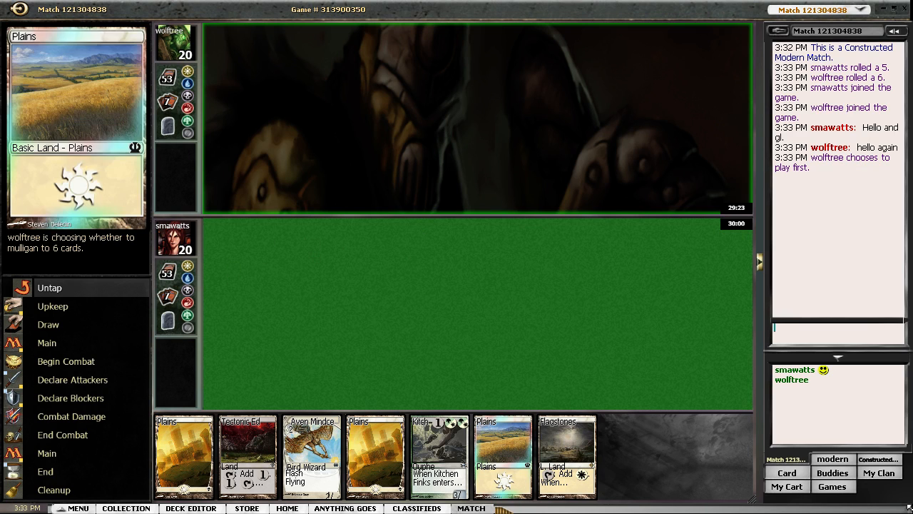
pyautogui.moveTo(565, 456)
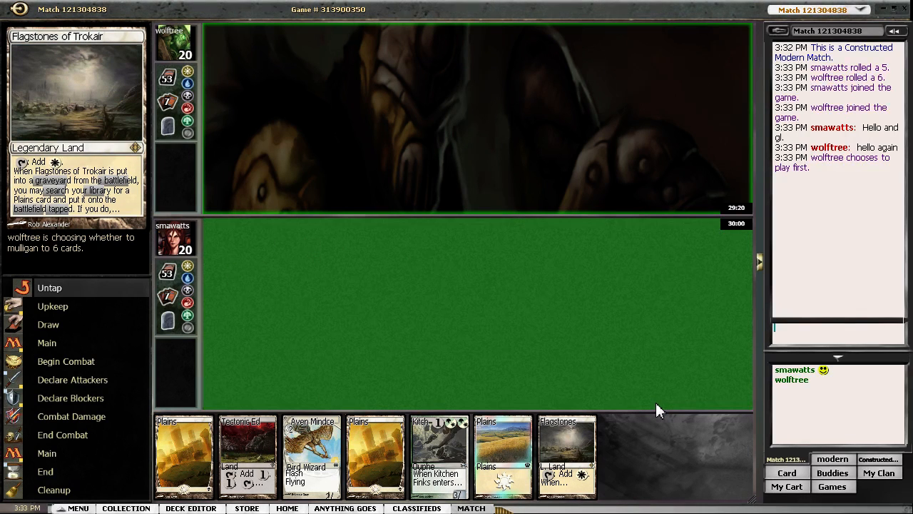
pyautogui.moveTo(491, 332)
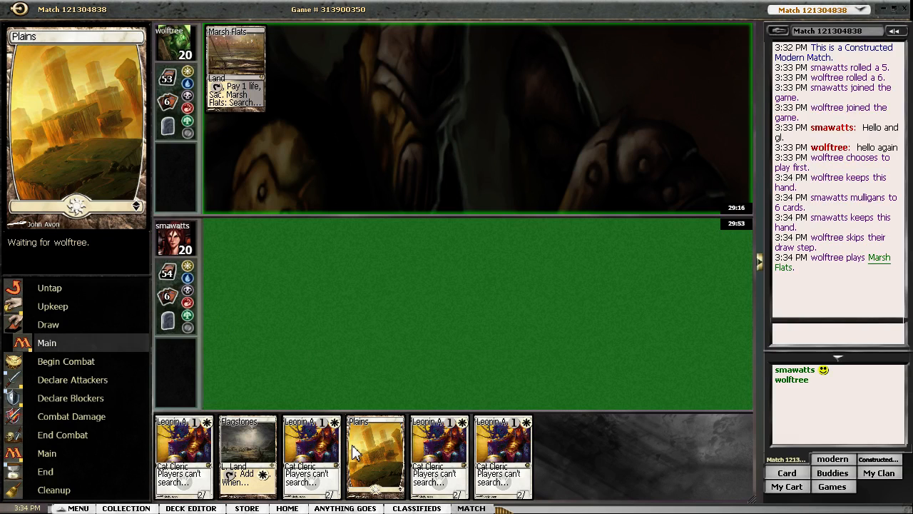
# - Let Marsh Flats and Glistener Elf resolve, play Flagstones of Trokar, and pass priority
pyautogui.click(235, 65)
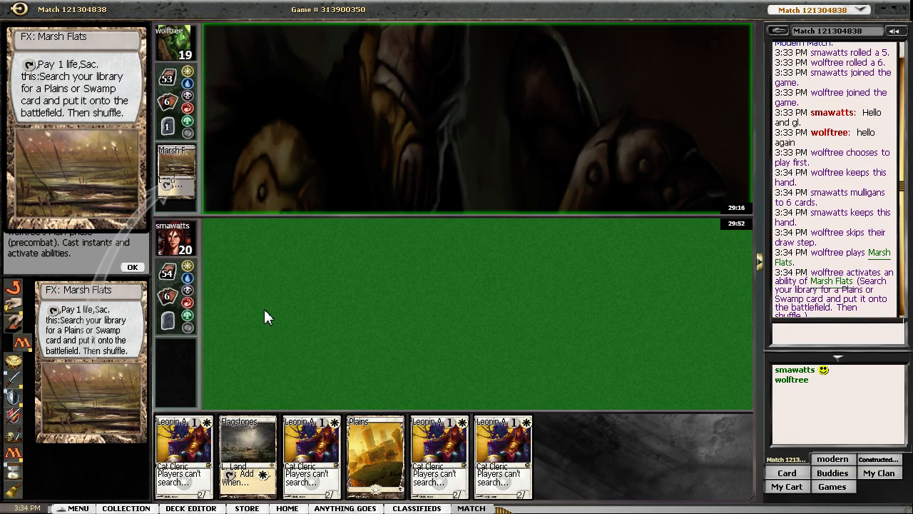
pyautogui.click(131, 267)
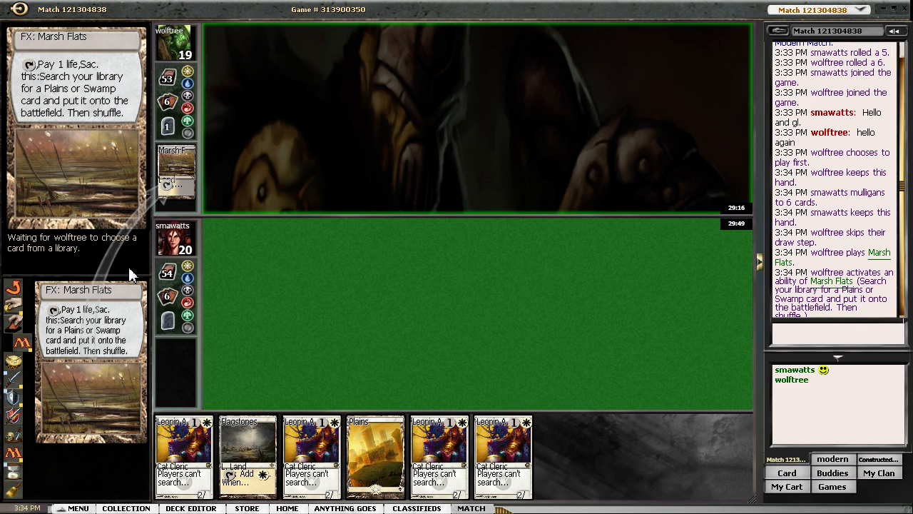
pyautogui.moveTo(135, 298)
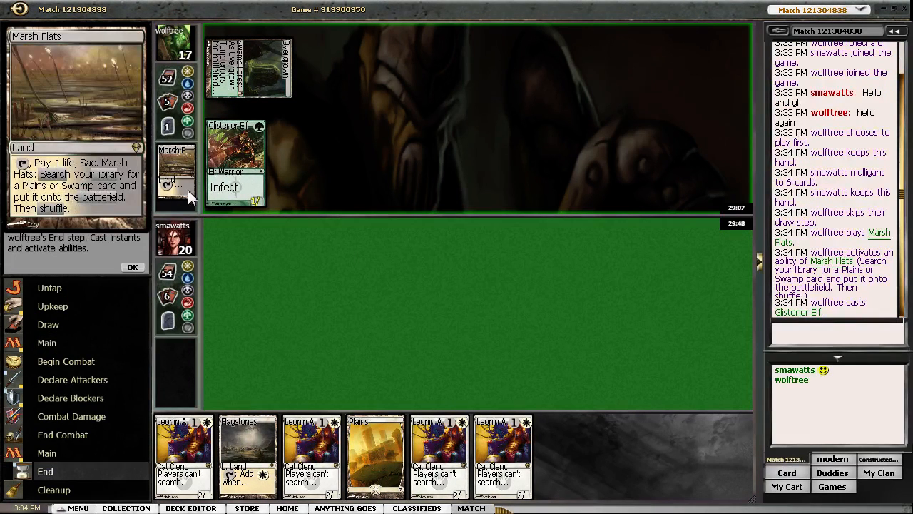
pyautogui.moveTo(140, 276)
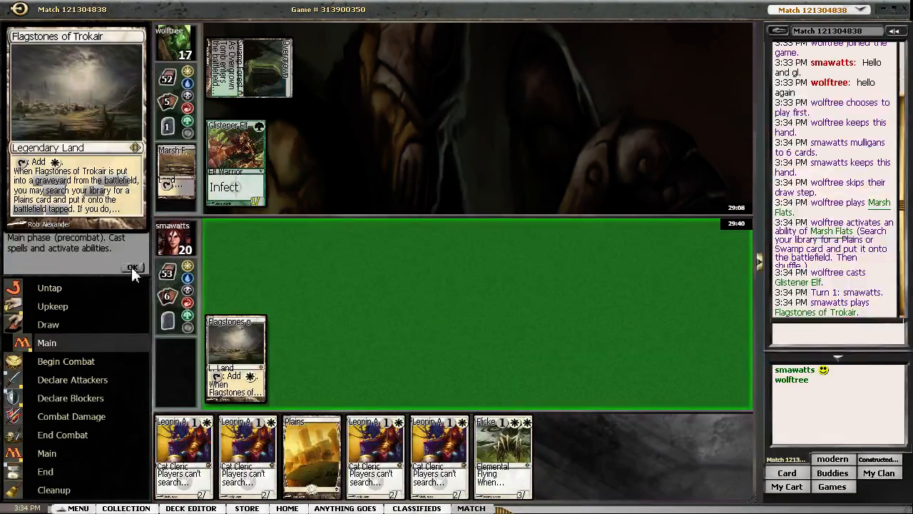
pyautogui.click(132, 267)
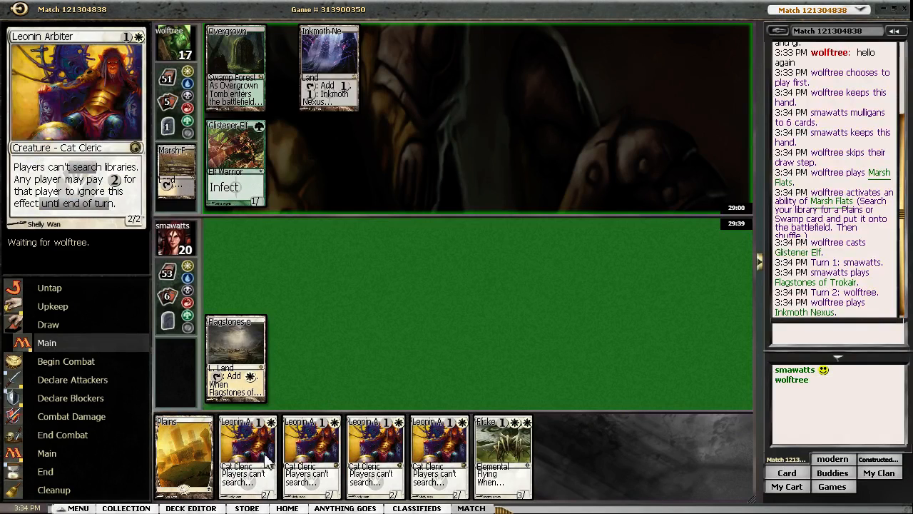
pyautogui.moveTo(405, 440)
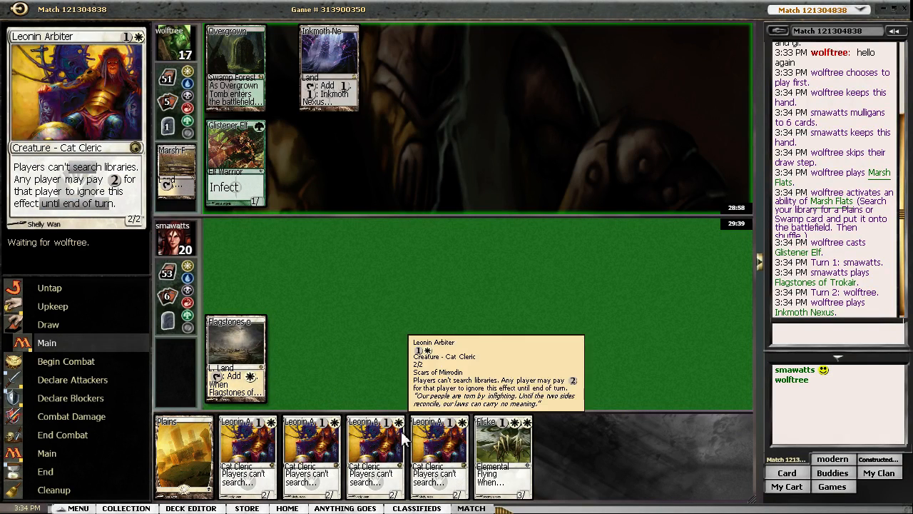
pyautogui.moveTo(382, 400)
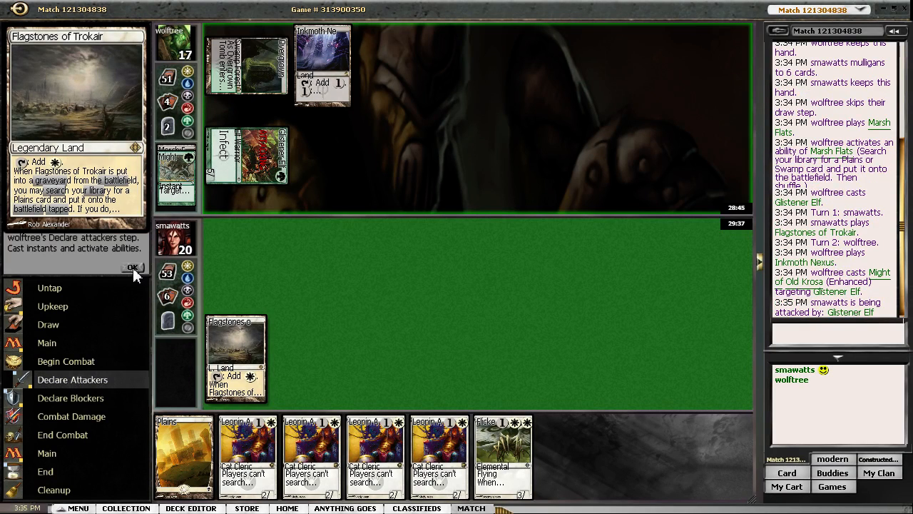
# - Take the attack, cast Leonin Arbiter, then concede the game after the pumped Inkmoth Nexus
pyautogui.click(133, 267)
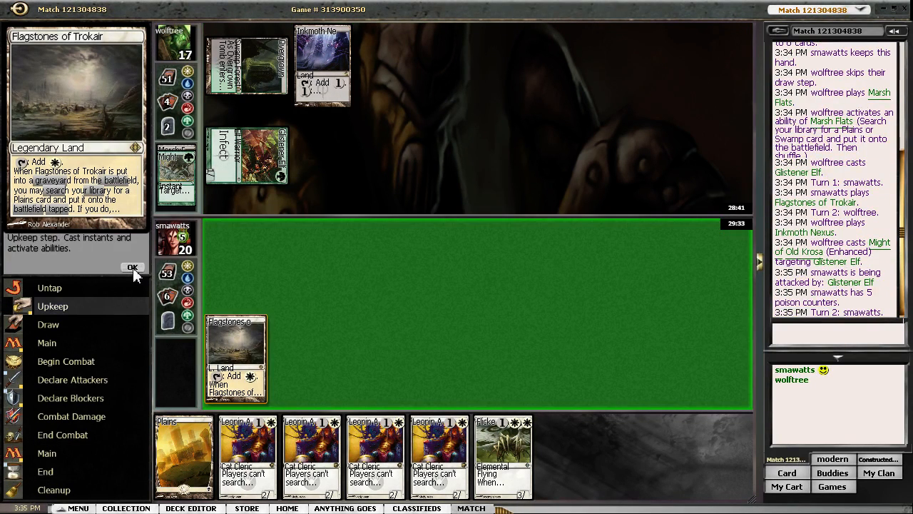
pyautogui.click(133, 267)
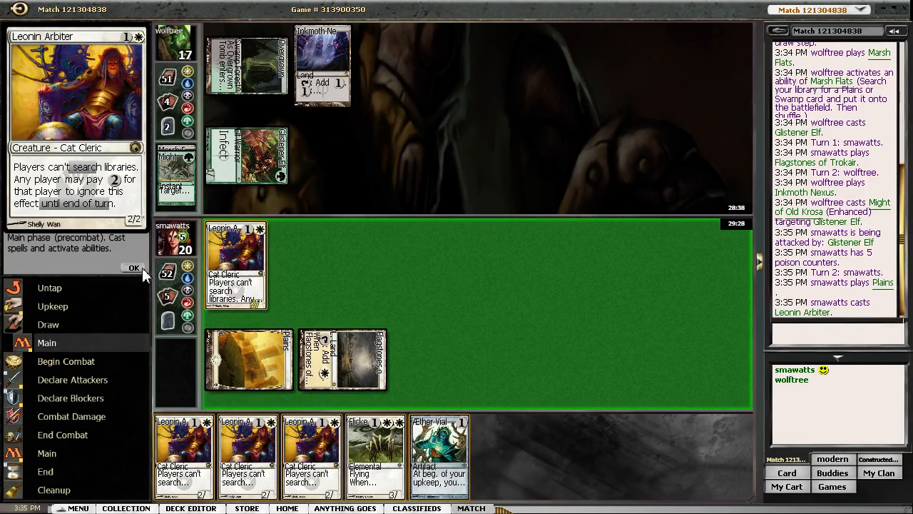
pyautogui.click(134, 268)
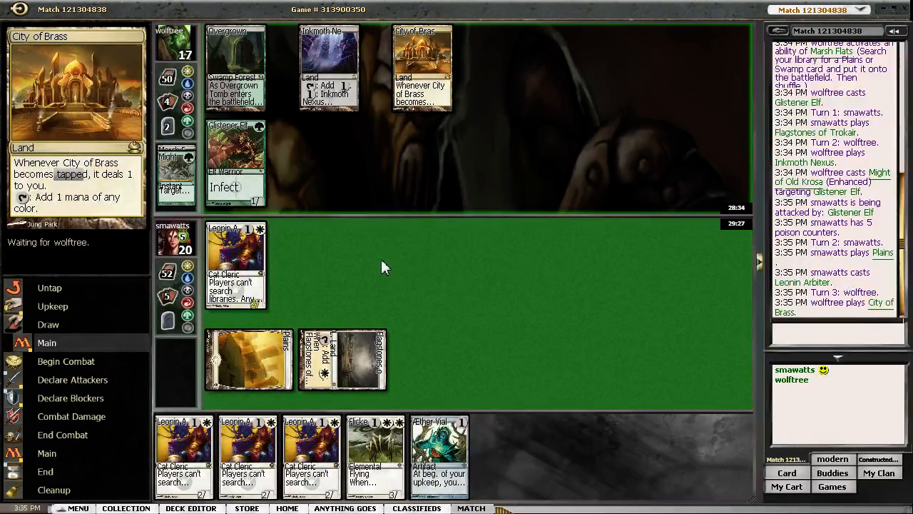
pyautogui.moveTo(378, 277)
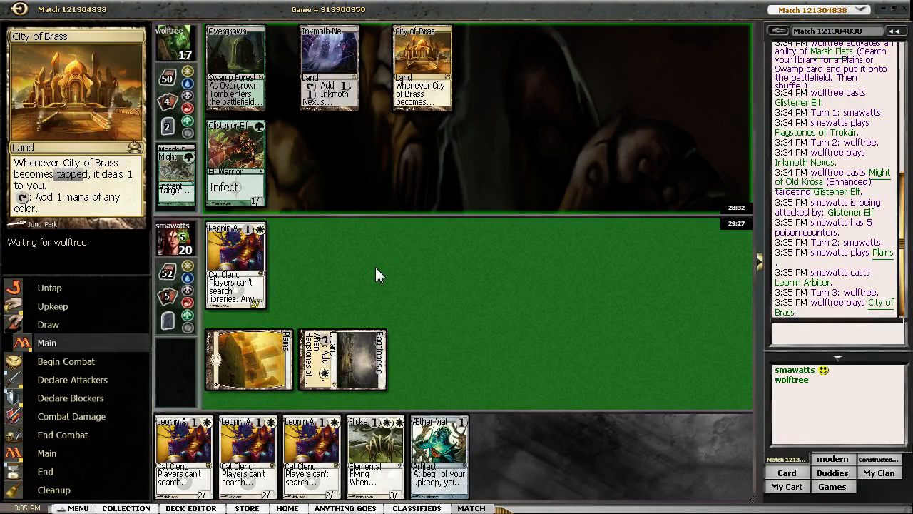
pyautogui.moveTo(274, 278)
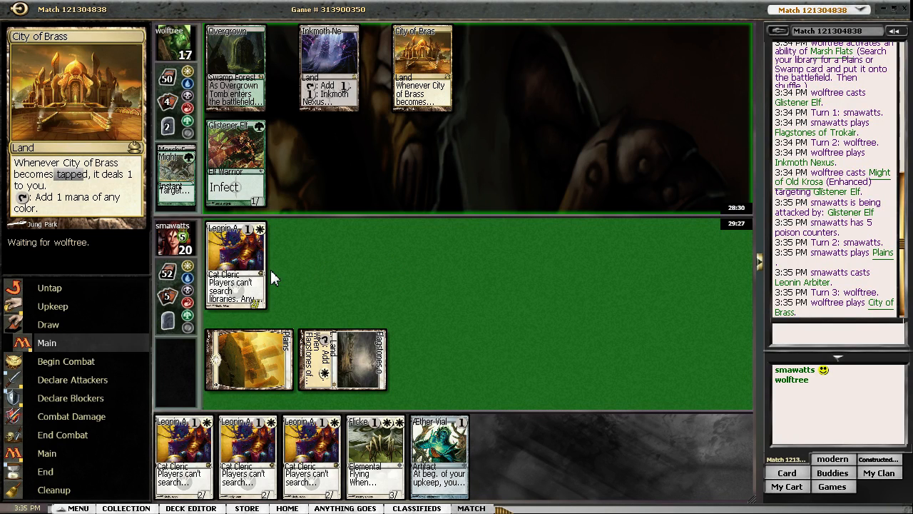
pyautogui.moveTo(417, 221)
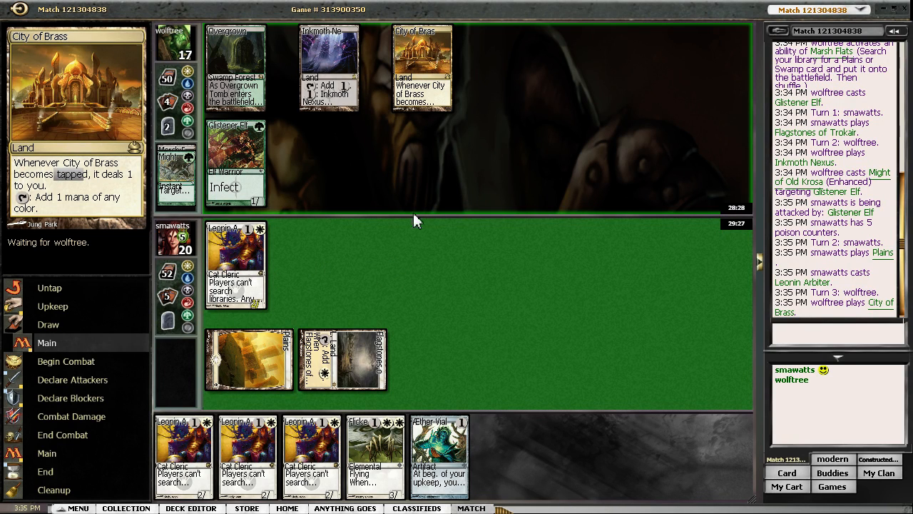
pyautogui.moveTo(568, 371)
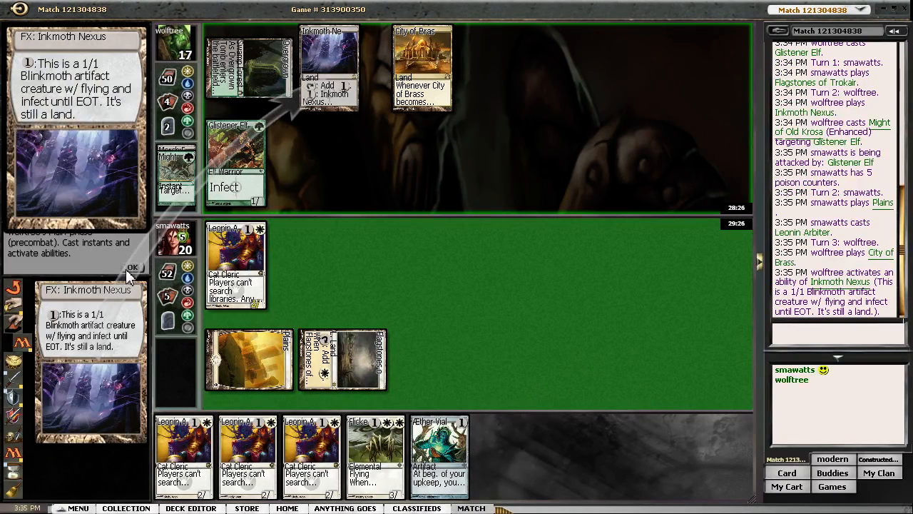
pyautogui.click(132, 267)
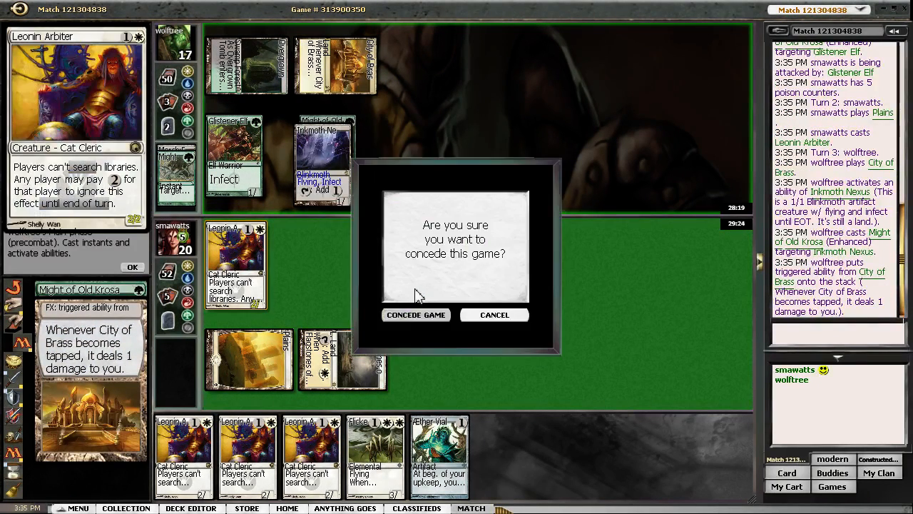
pyautogui.click(416, 315)
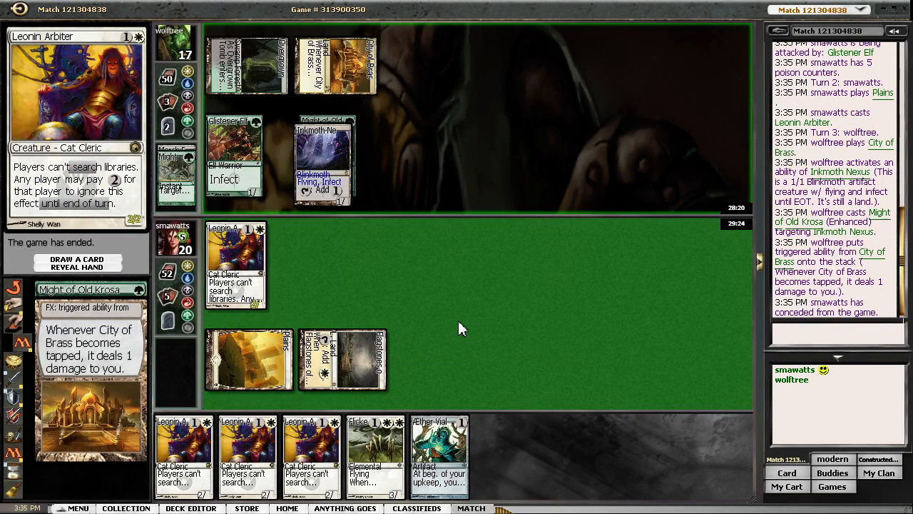
# - Sideboard Kitchen Finks and other creatures out for removal spells and start game two
pyautogui.click(480, 508)
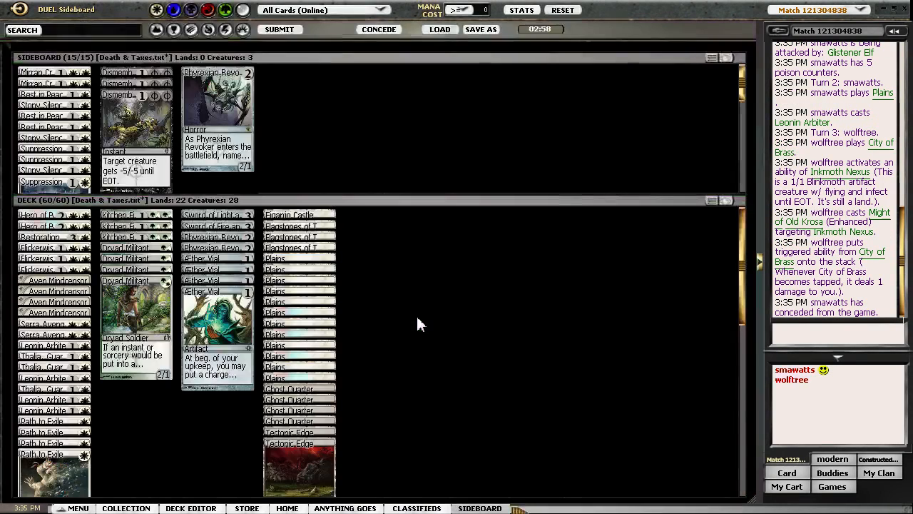
pyautogui.click(136, 248)
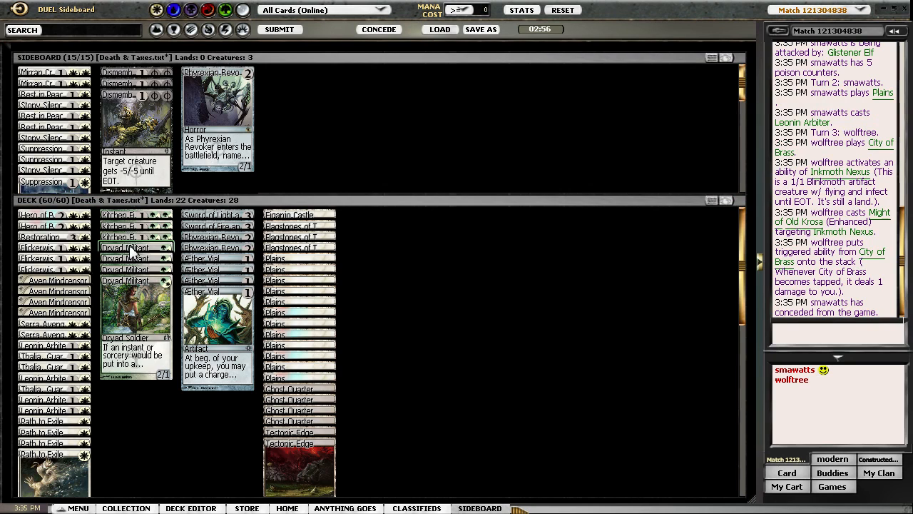
pyautogui.moveTo(54, 236)
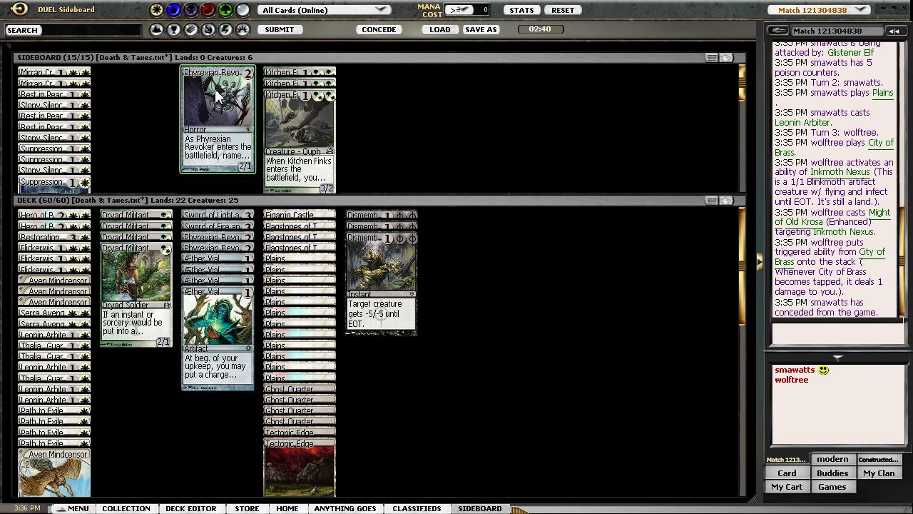
pyautogui.moveTo(453, 188)
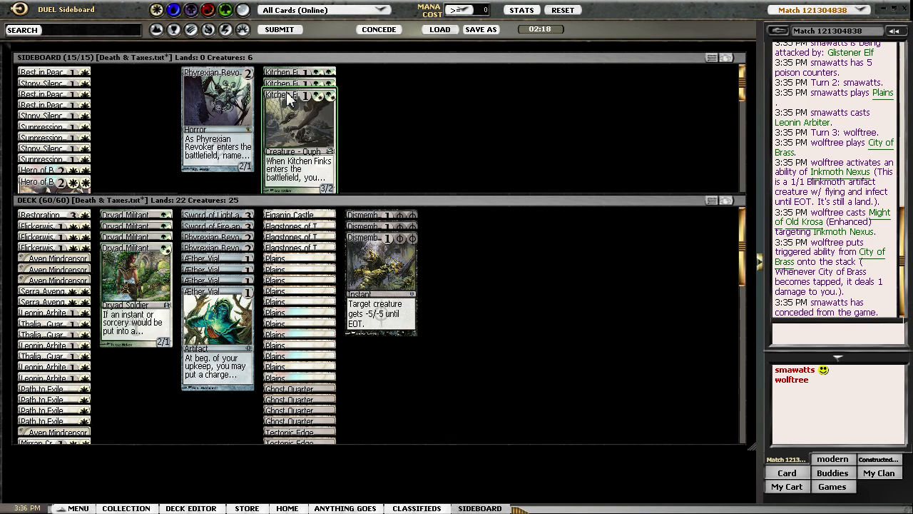
pyautogui.click(280, 28)
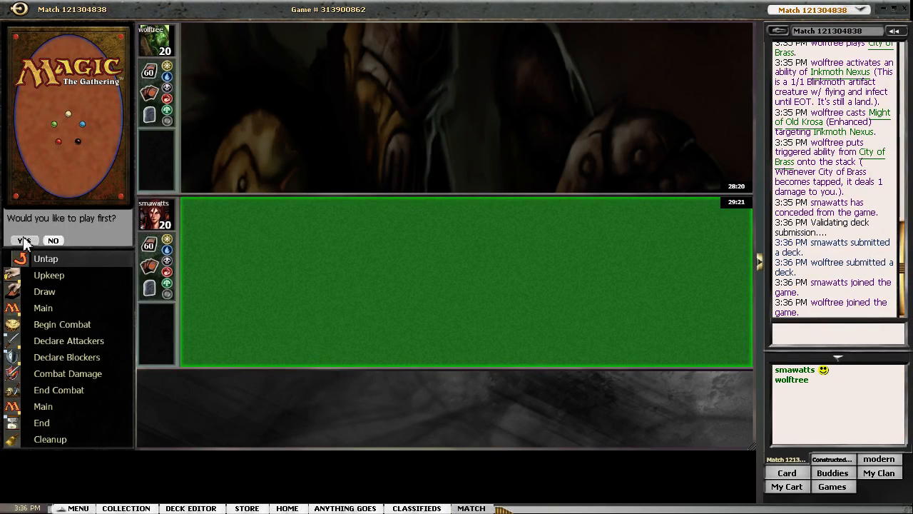
# - Choose to play first in game two
pyautogui.click(23, 240)
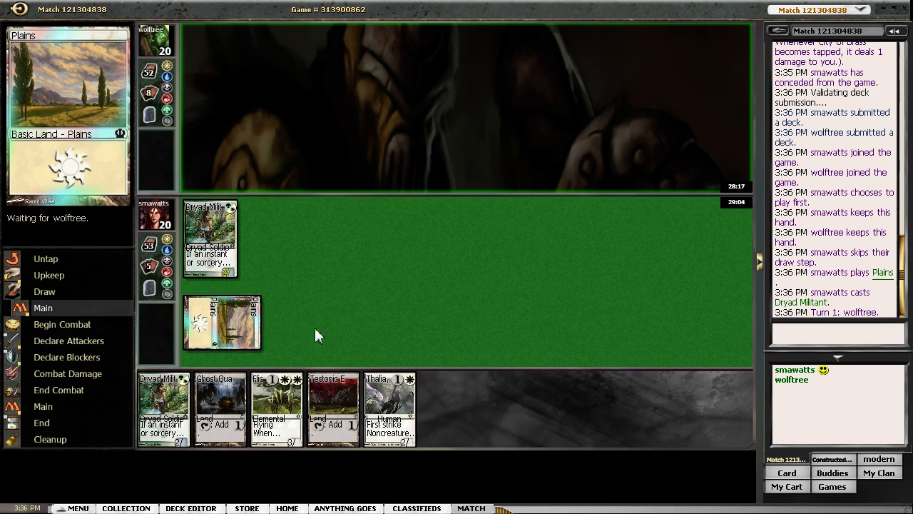
pyautogui.moveTo(328, 321)
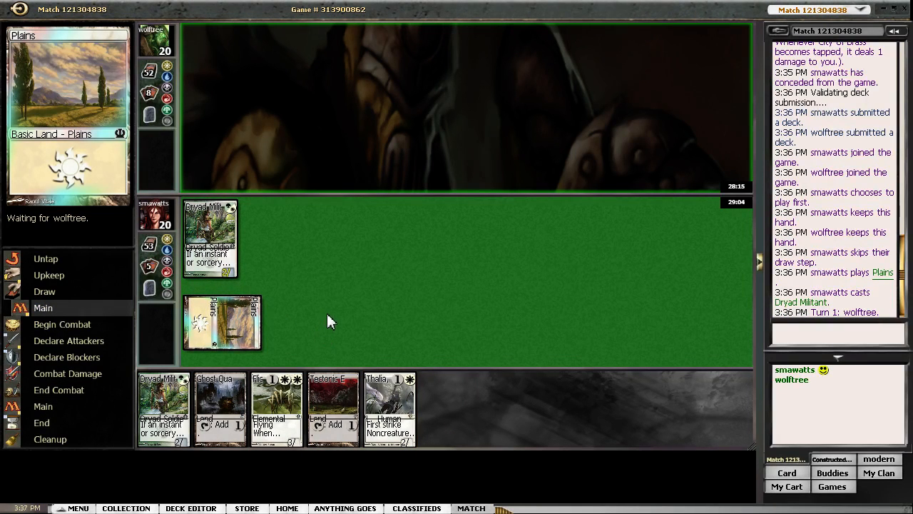
pyautogui.moveTo(318, 335)
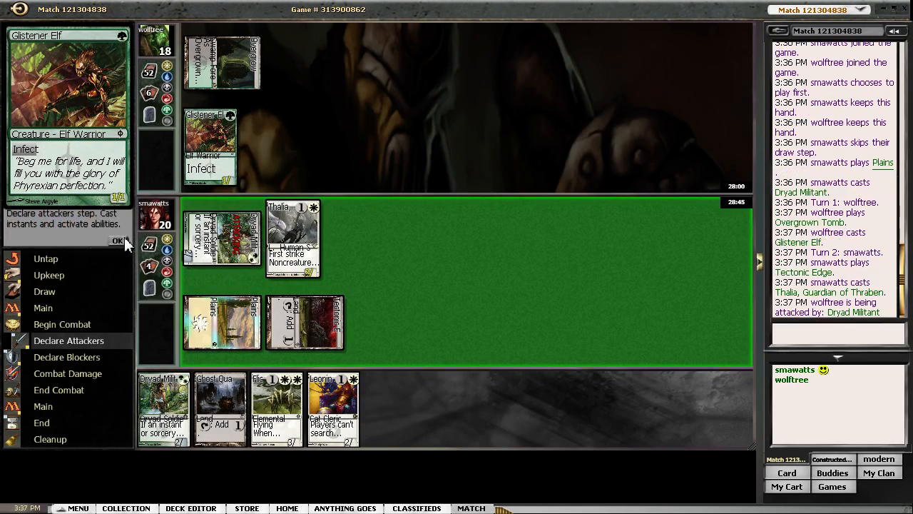
# - Attack with Dryad Militant and let combat proceed after Glistener Elf blocks
pyautogui.click(117, 240)
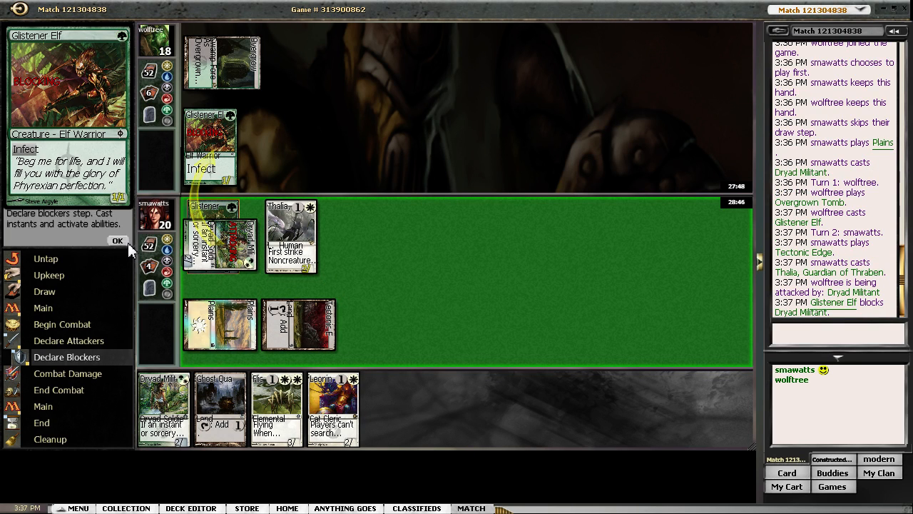
pyautogui.click(117, 240)
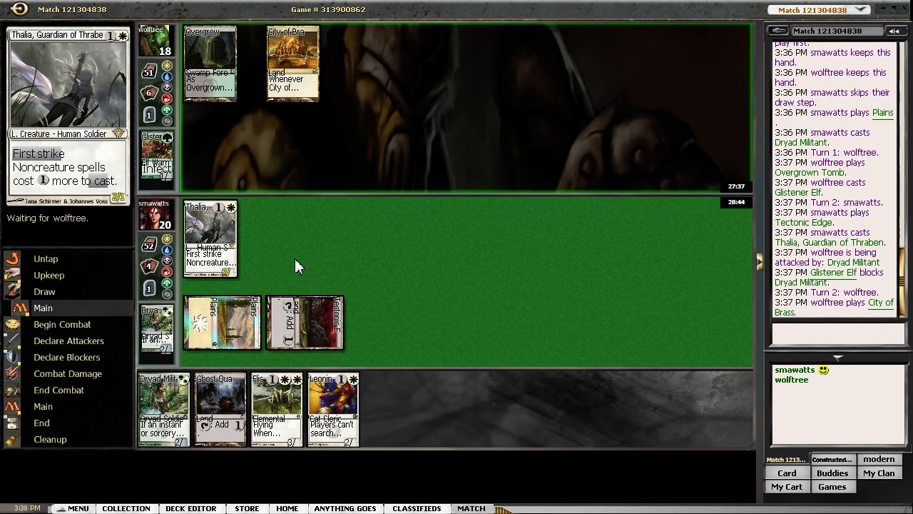
pyautogui.moveTo(83, 279)
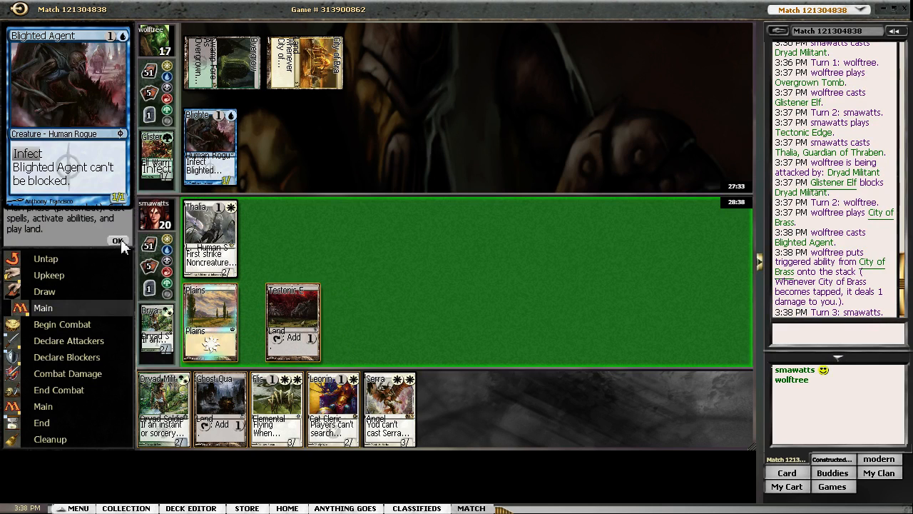
pyautogui.moveTo(211, 321)
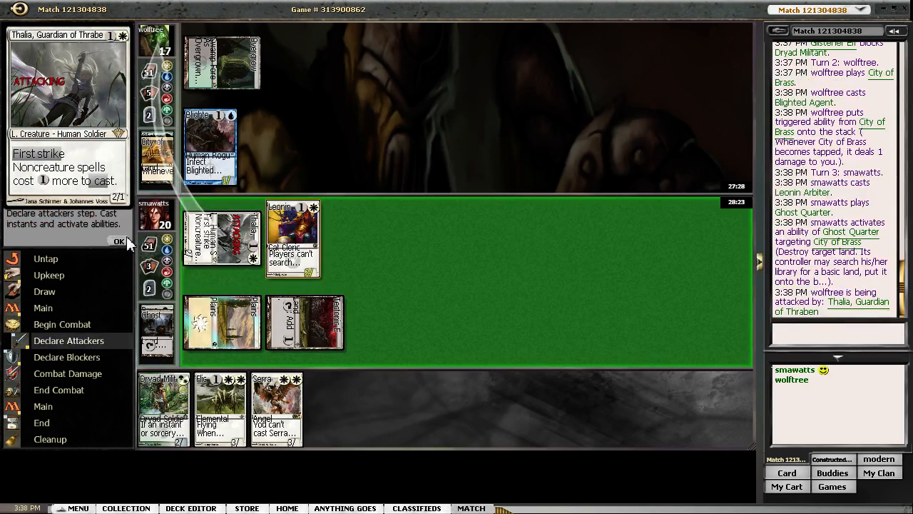
# - Confirm Thalia's attack after Ghost Quarter destroyed City of Brass
pyautogui.click(119, 241)
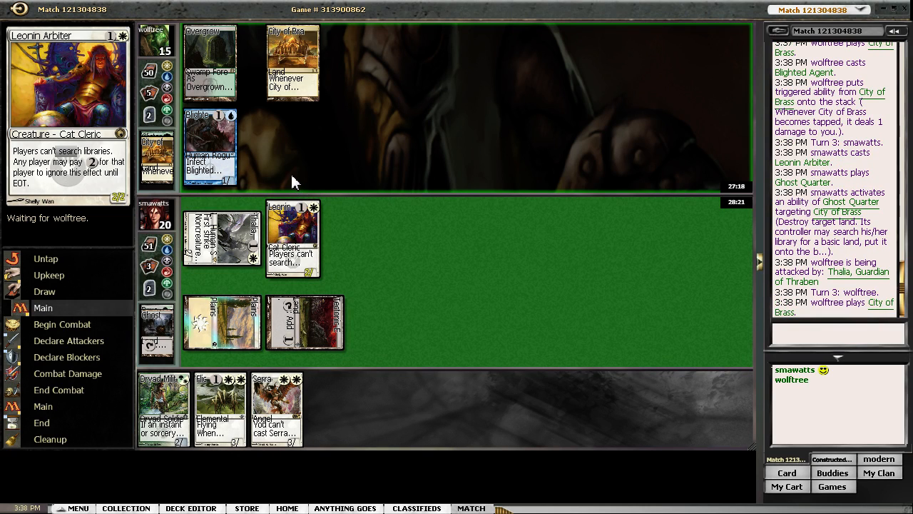
pyautogui.moveTo(245, 211)
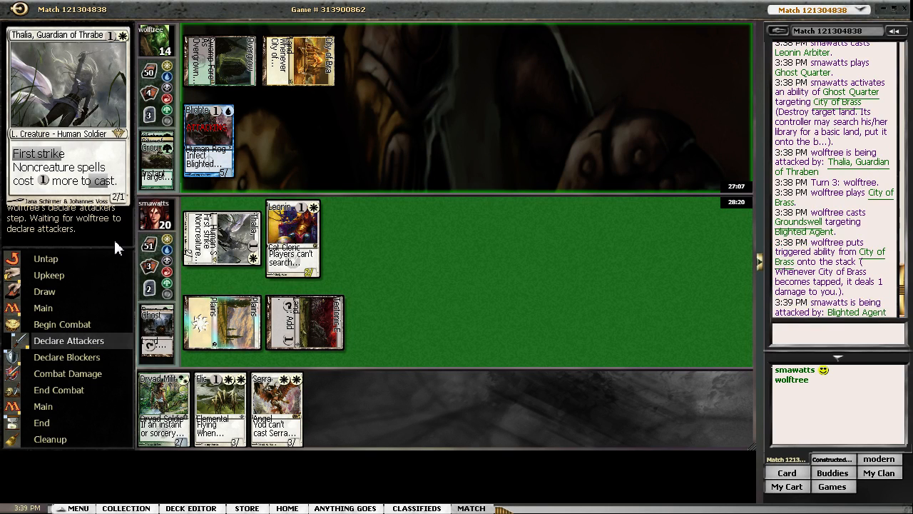
# - Take Blighted Agent's hit, Path to Exile it, attack with Arbiter and Thalia, and pass
pyautogui.click(117, 241)
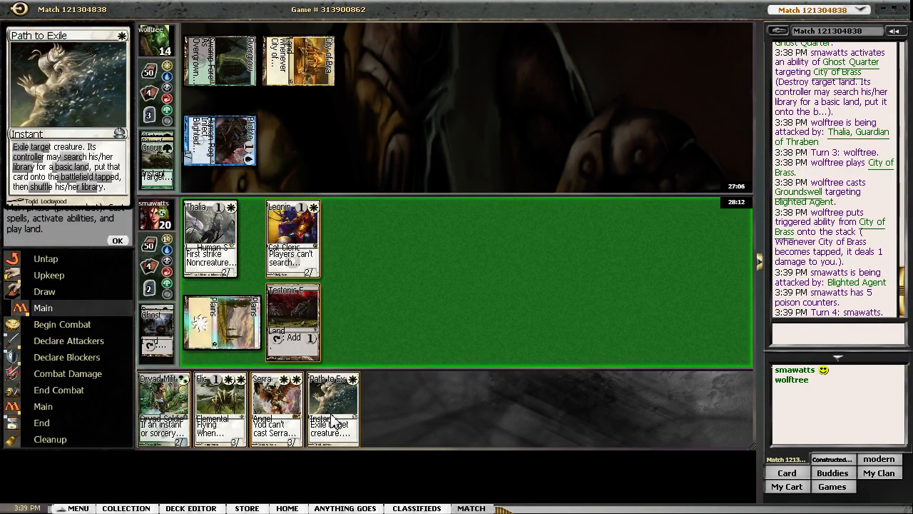
pyautogui.click(292, 321)
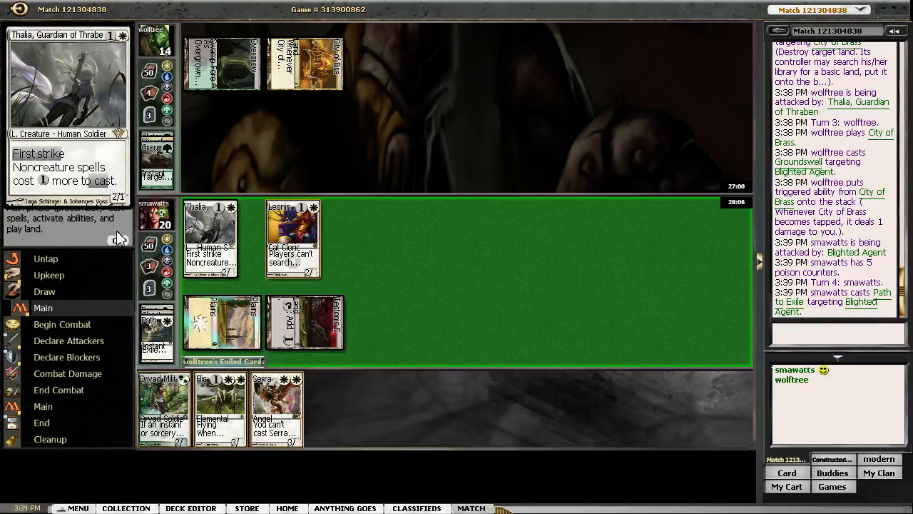
pyautogui.click(69, 324)
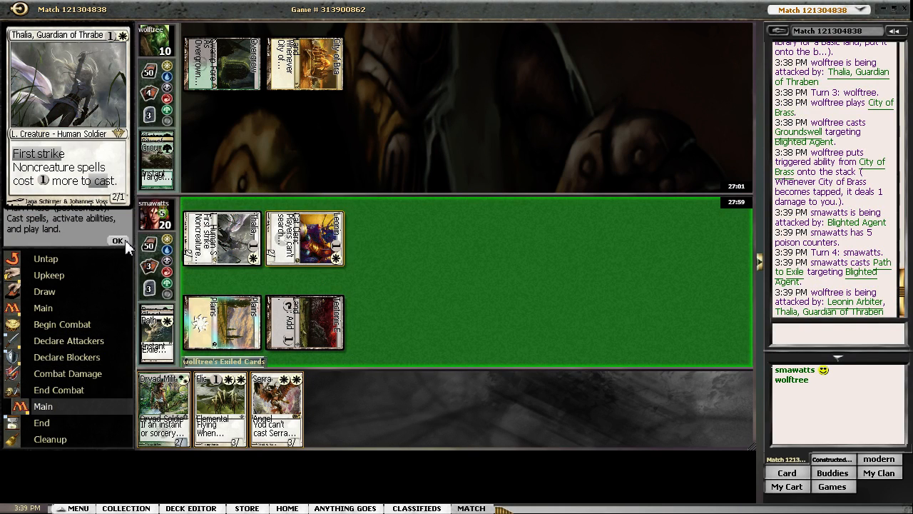
pyautogui.click(117, 240)
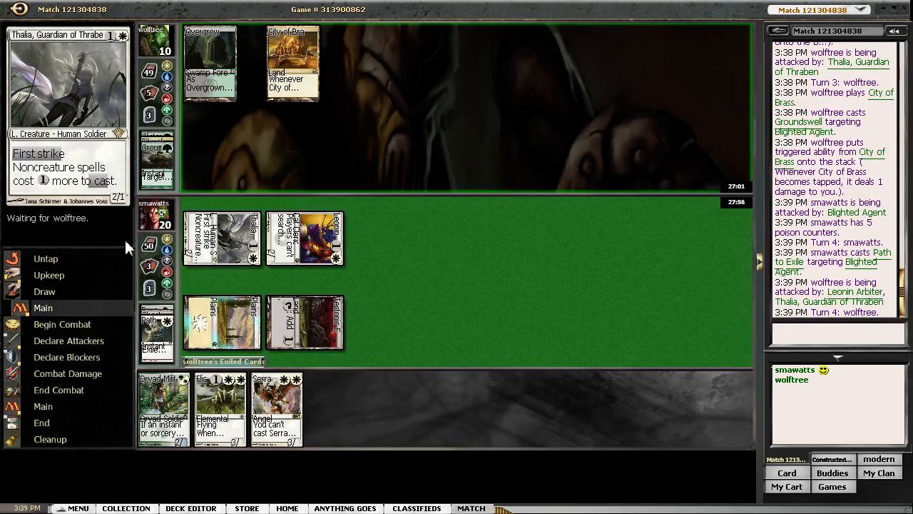
pyautogui.moveTo(454, 288)
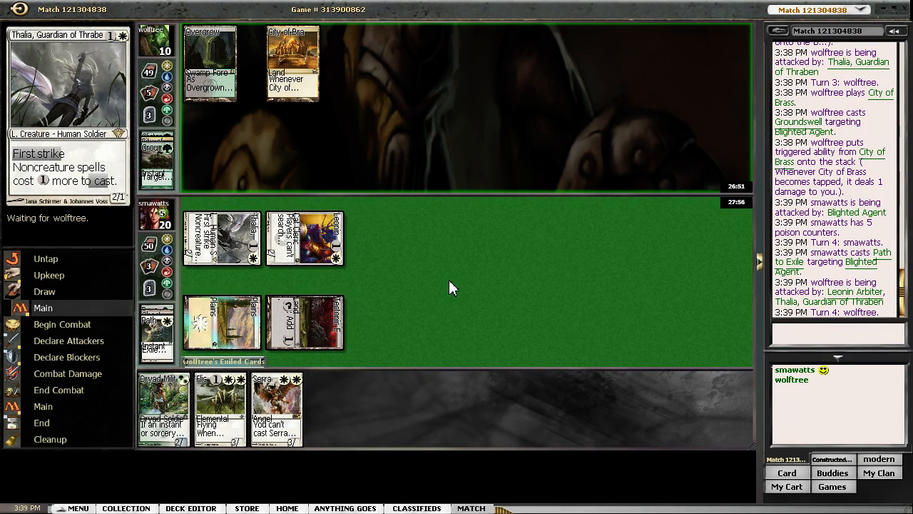
pyautogui.moveTo(417, 295)
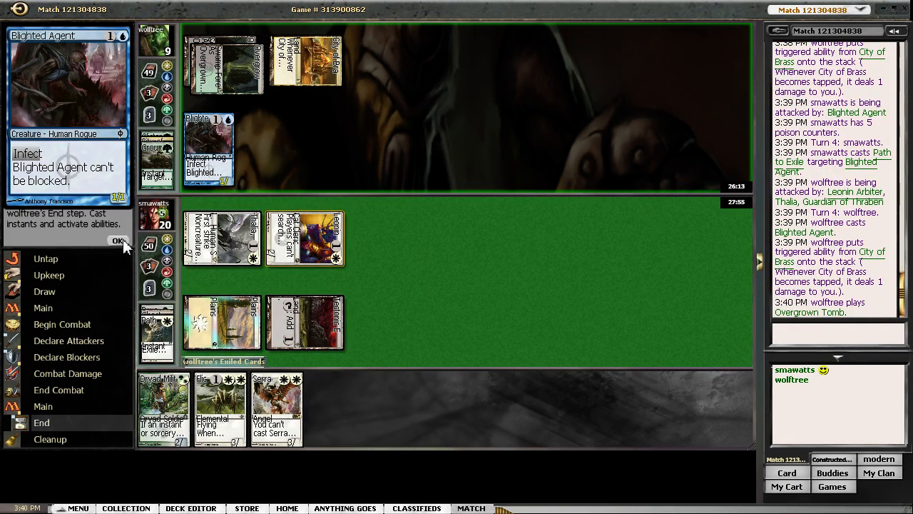
# - Pass the end step, then attack with Leonin Arbiter and Thalia dropping the opponent to 5 life
pyautogui.click(118, 239)
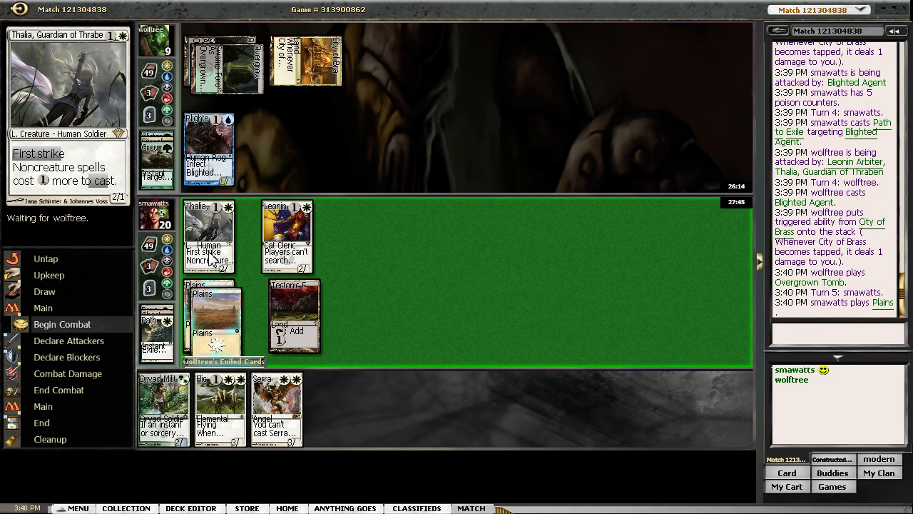
pyautogui.moveTo(209, 231)
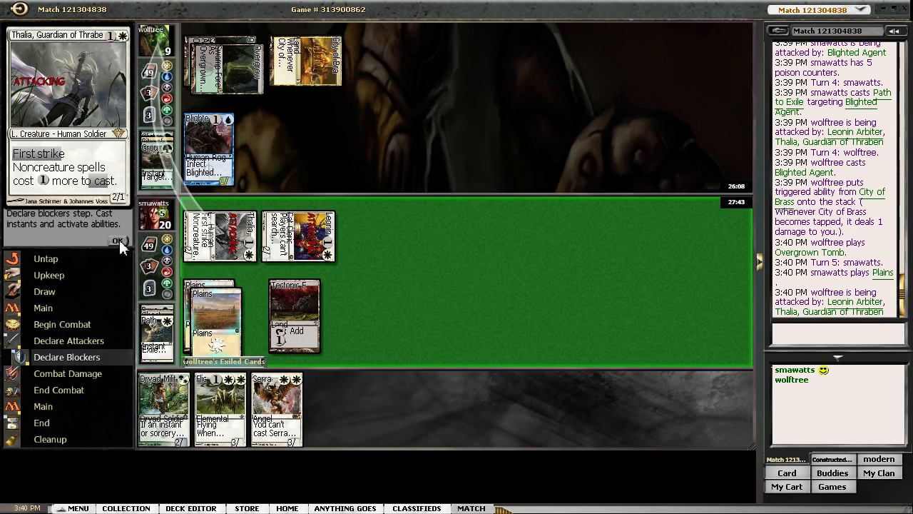
pyautogui.click(118, 239)
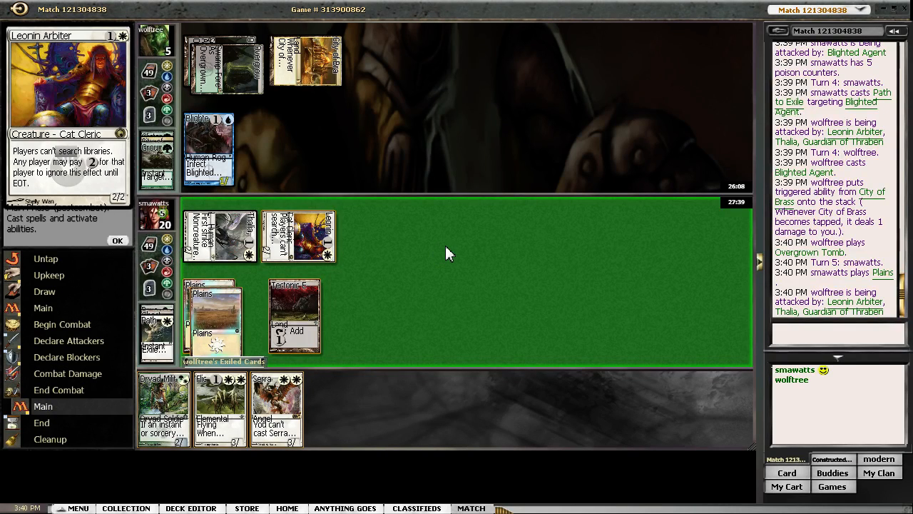
pyautogui.moveTo(437, 272)
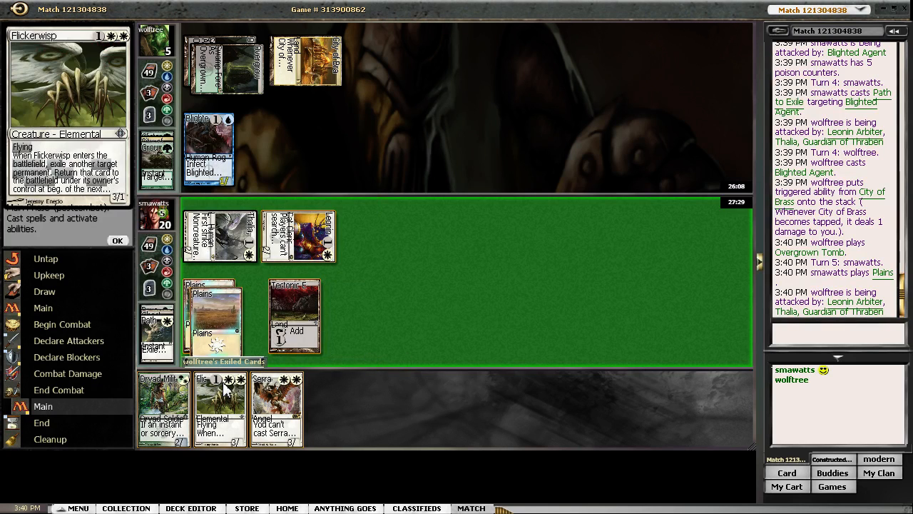
pyautogui.moveTo(254, 385)
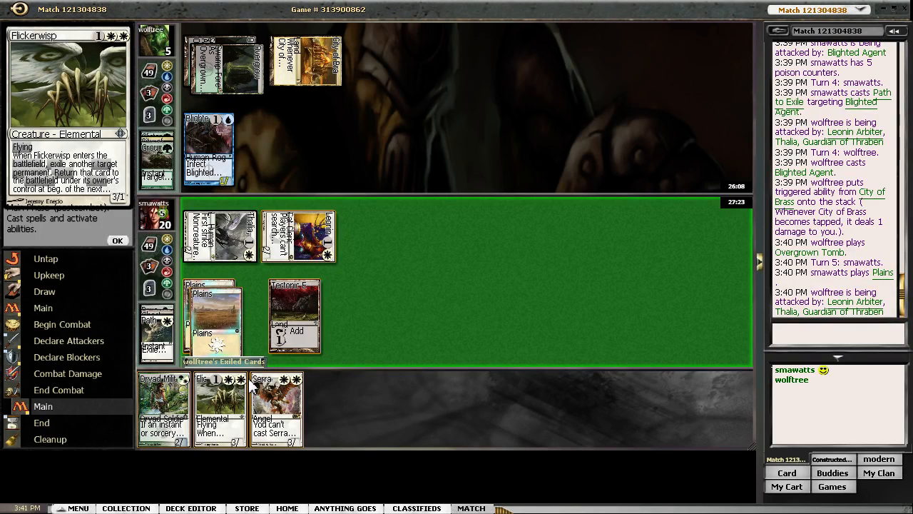
pyautogui.moveTo(214, 321)
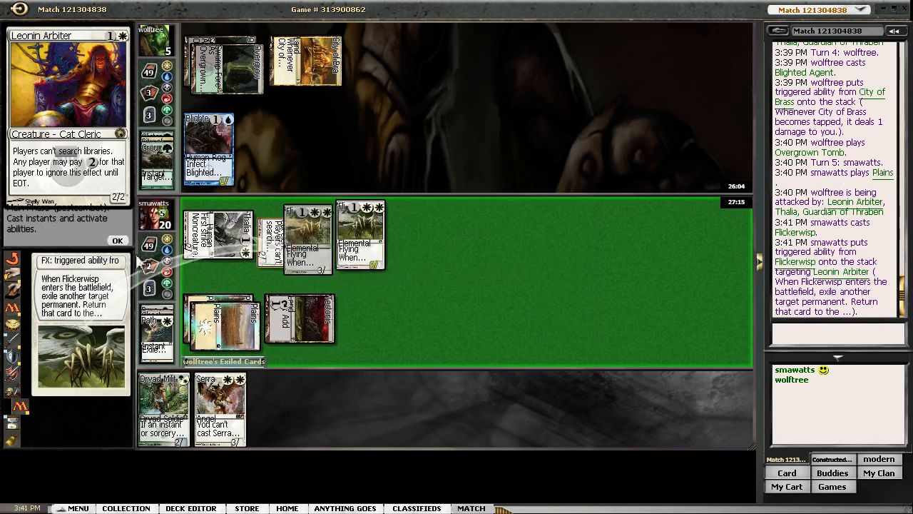
# - Resolve Flickerwisp's trigger blinking Leonin Arbiter
pyautogui.click(117, 240)
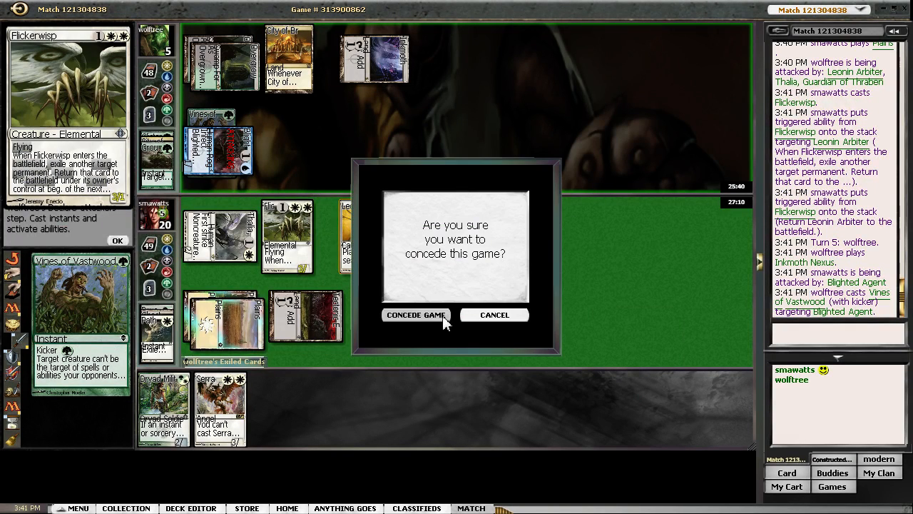
pyautogui.moveTo(417, 331)
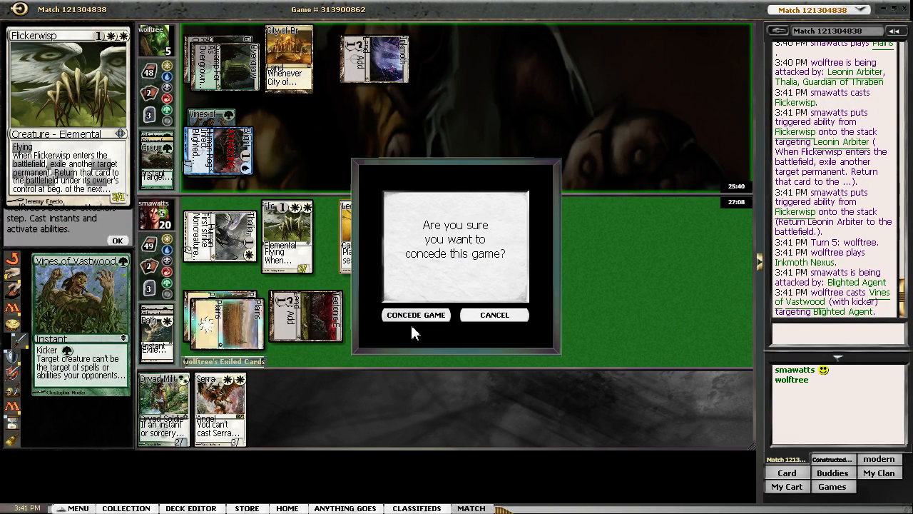
pyautogui.moveTo(431, 229)
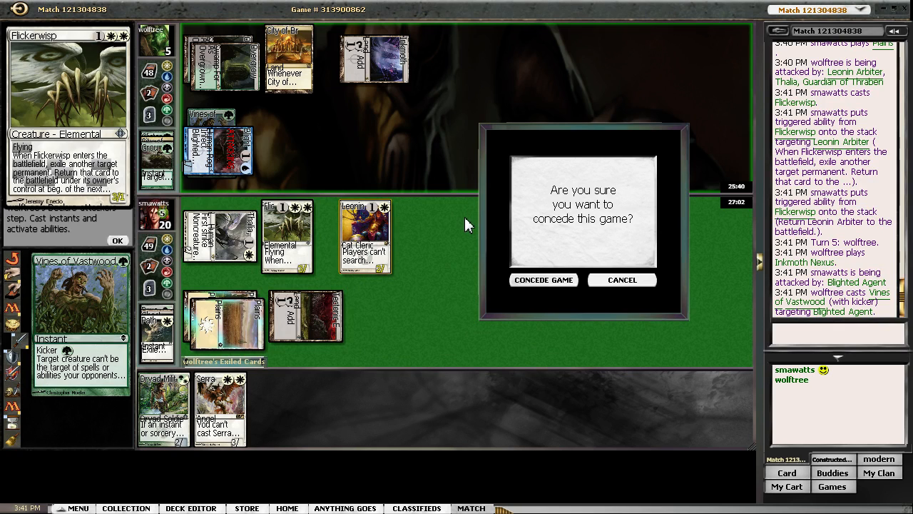
pyautogui.moveTo(478, 268)
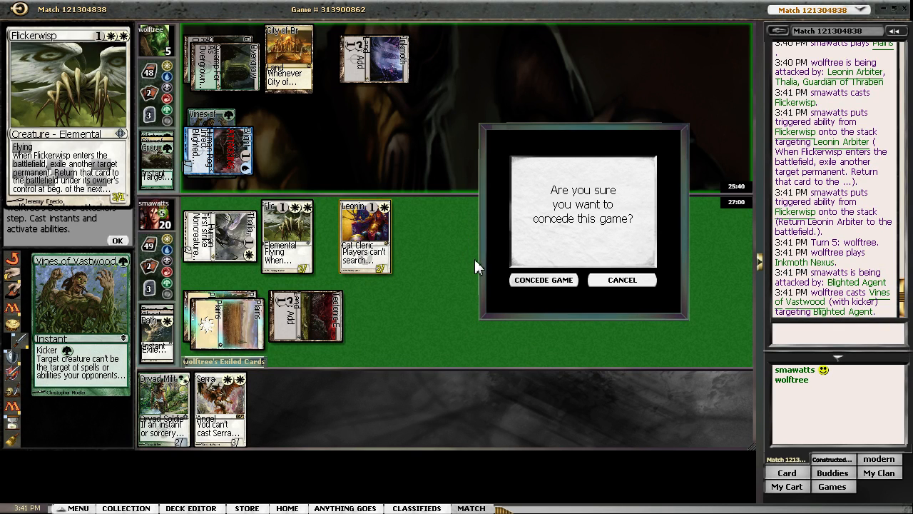
pyautogui.moveTo(508, 291)
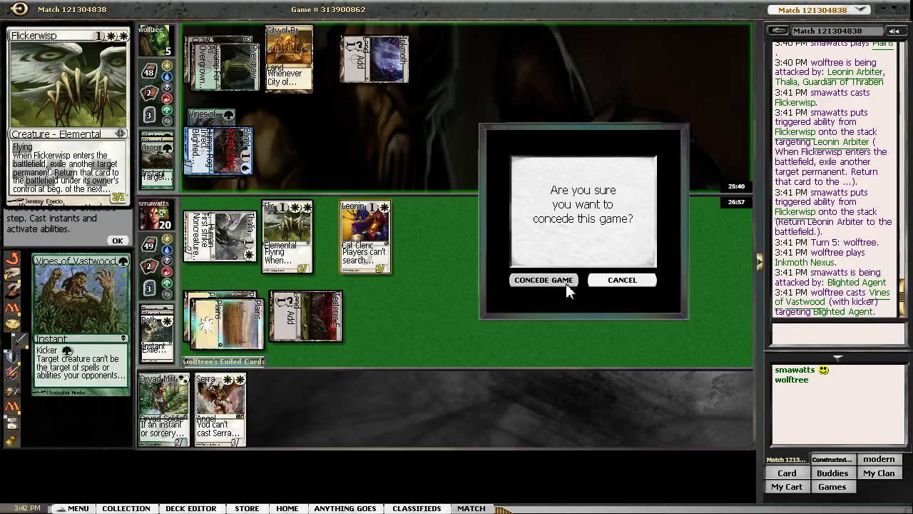
pyautogui.write('goo')
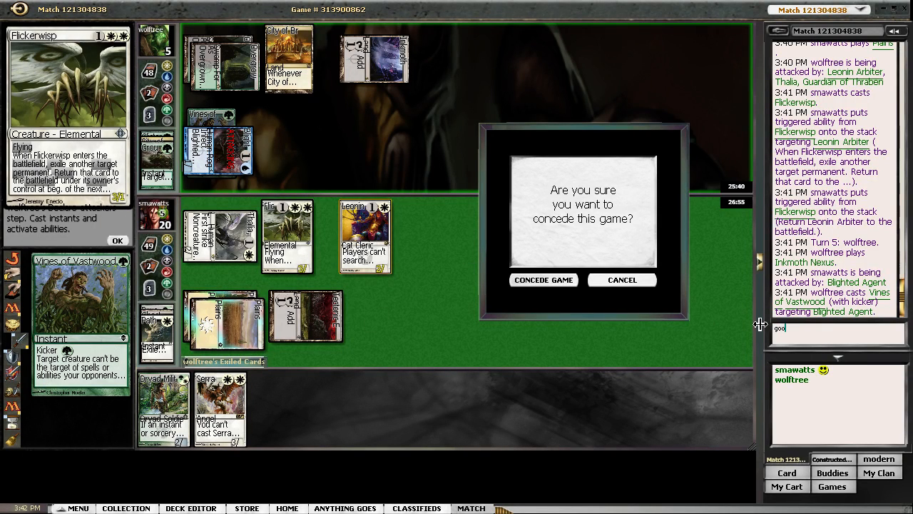